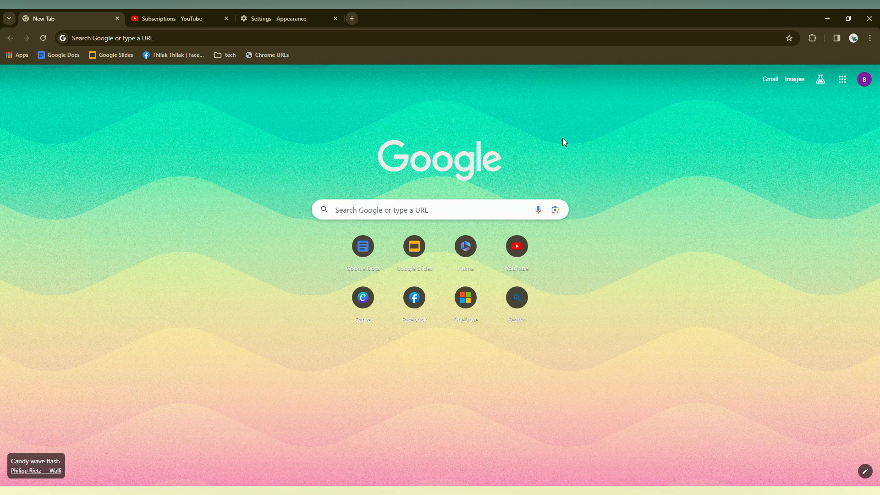
mouse_move(553, 163)
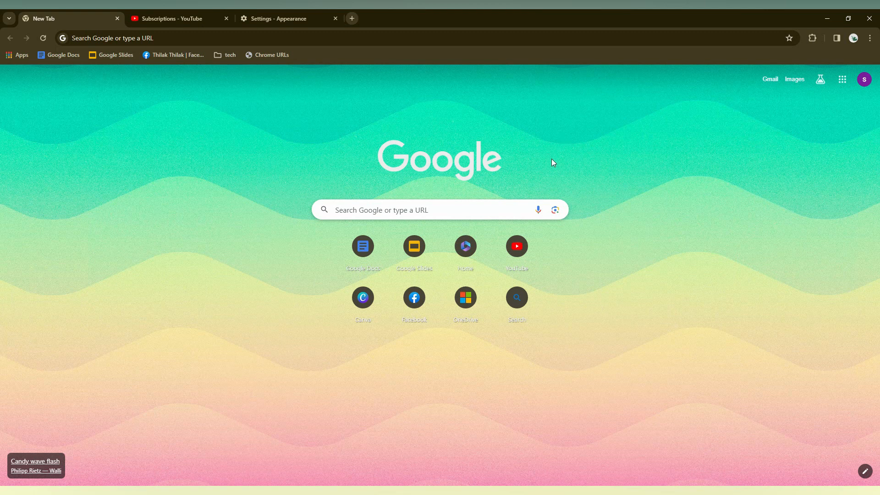
mouse_move(639, 287)
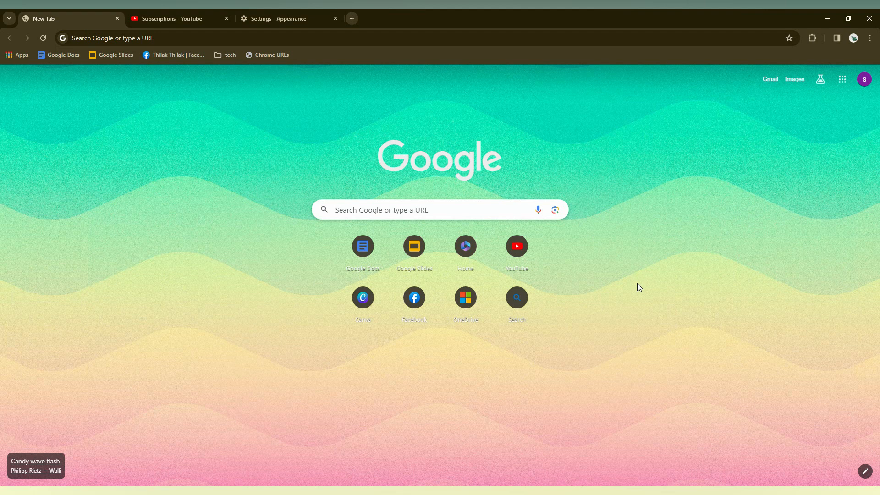
mouse_move(174, 64)
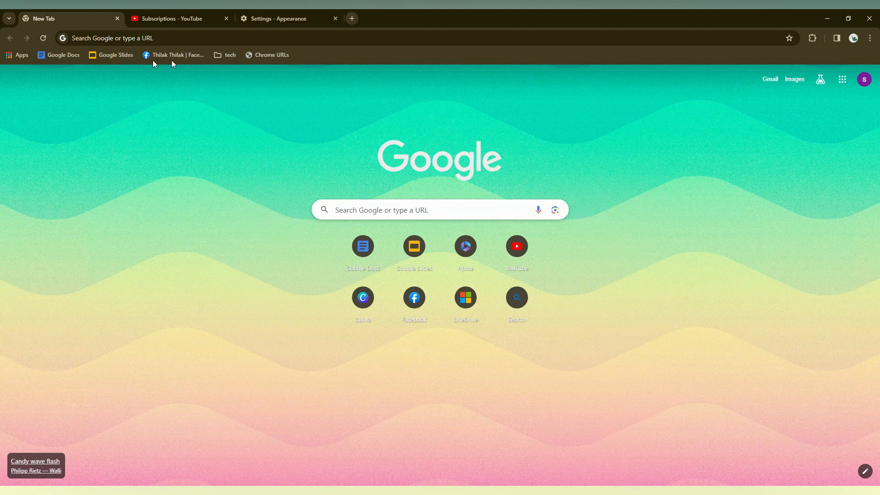
Move the YouTube and Canva bookmarks out of the tech folder onto the bookmarks bar
left_click(225, 55)
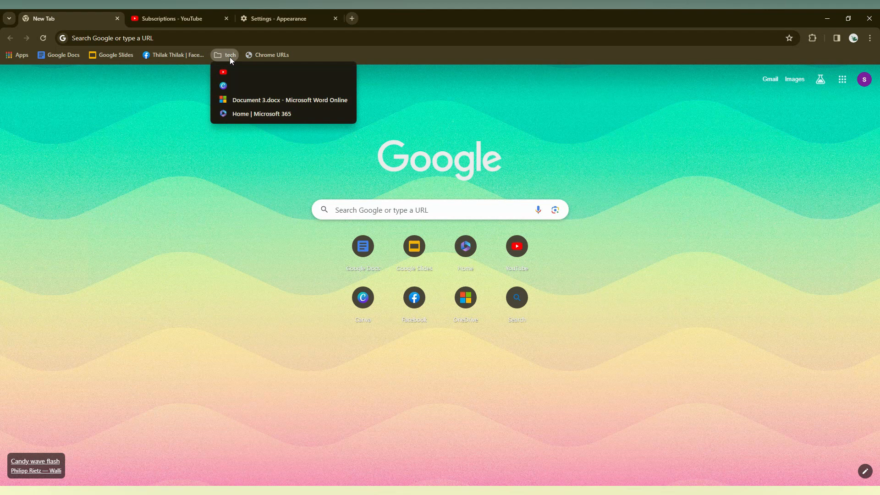
mouse_move(308, 63)
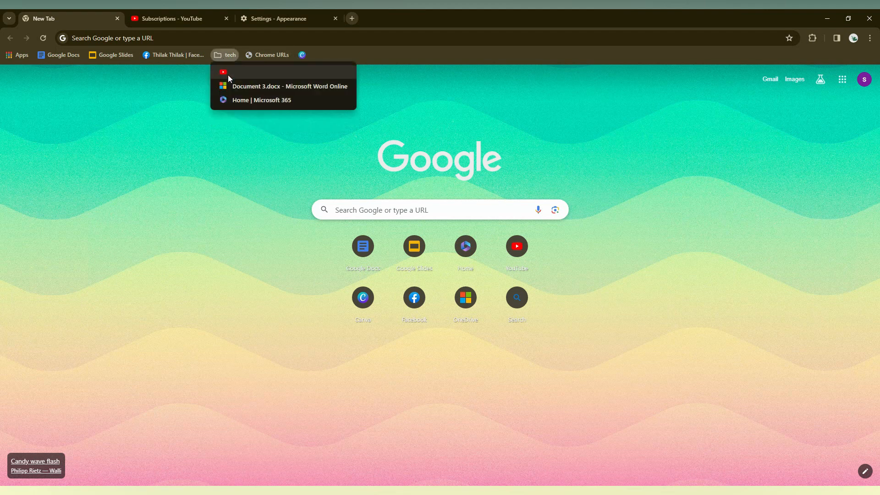
left_click(226, 54)
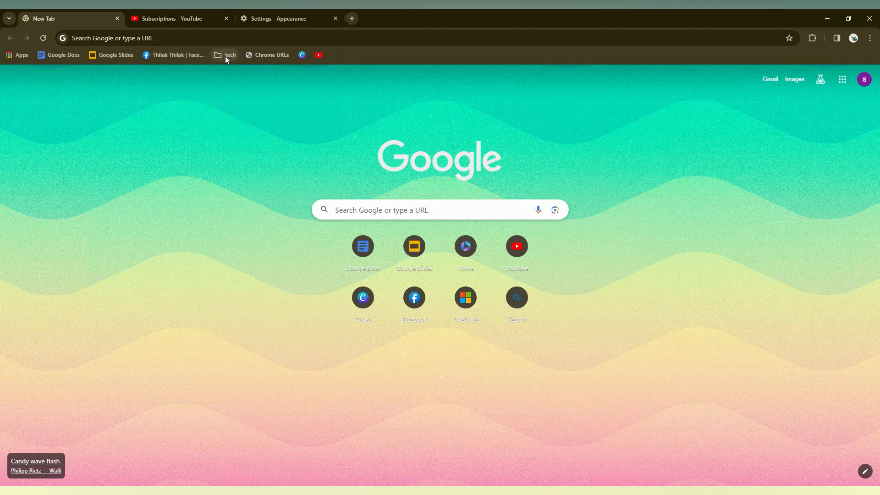
left_click(225, 54)
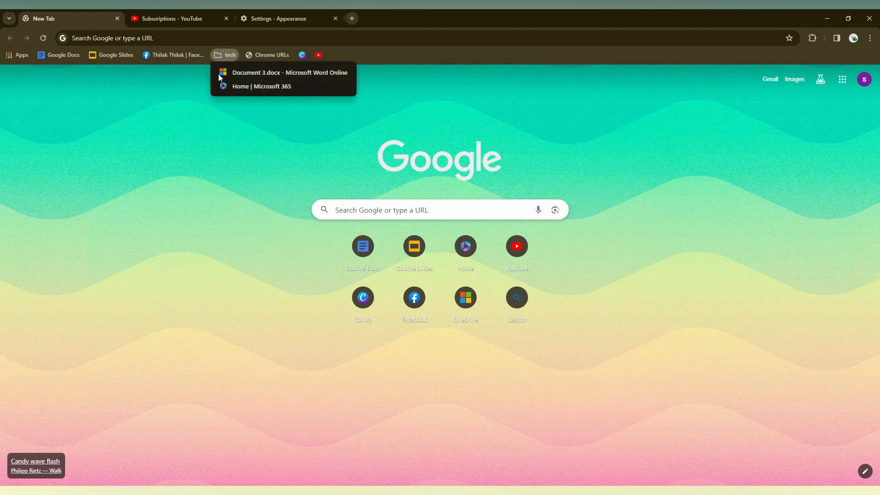
mouse_move(221, 58)
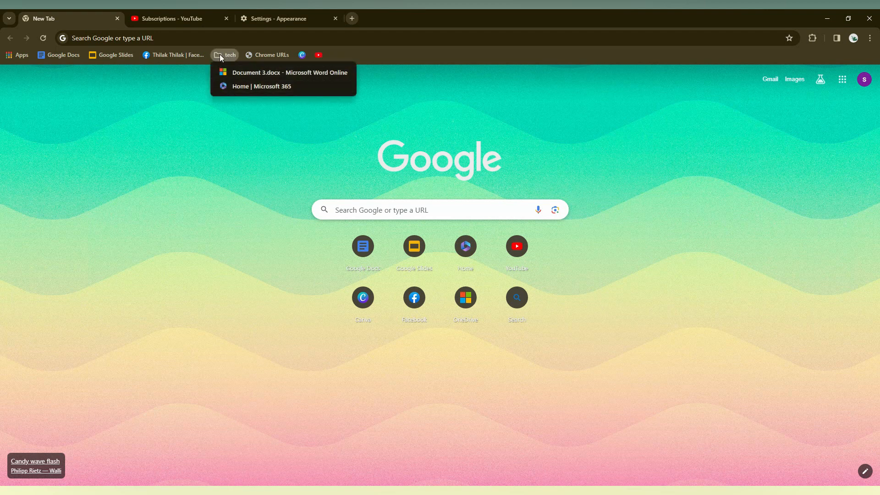
Show the bookmarks bar's options menu for all six bar bookmarks
right_click(224, 54)
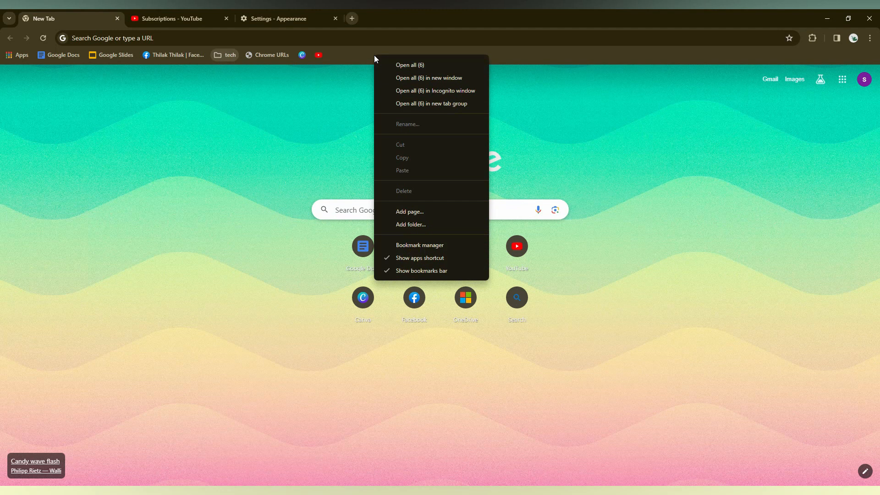
mouse_move(549, 66)
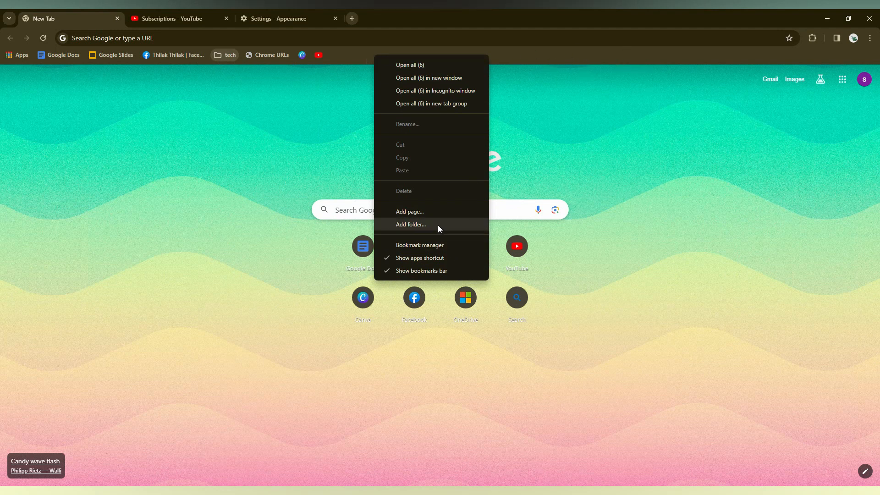
Explore the New folder dialog's folder tree, then cancel it without saving
left_click(410, 223)
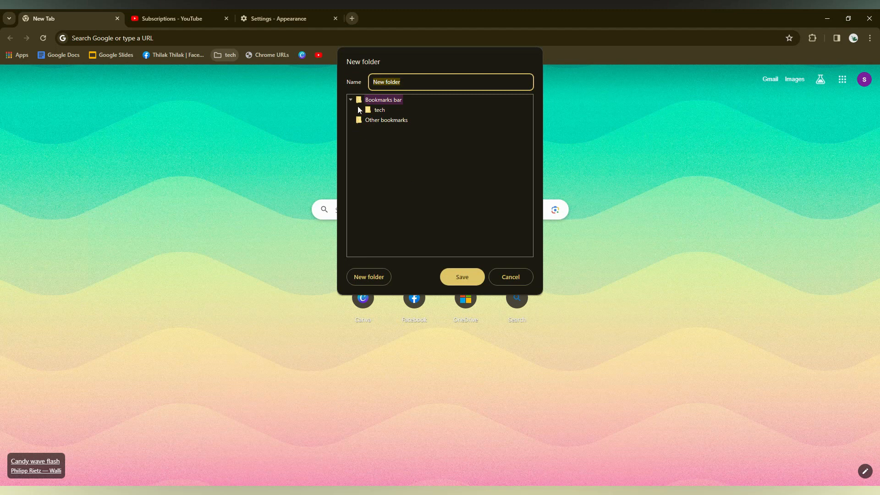
right_click(383, 99)
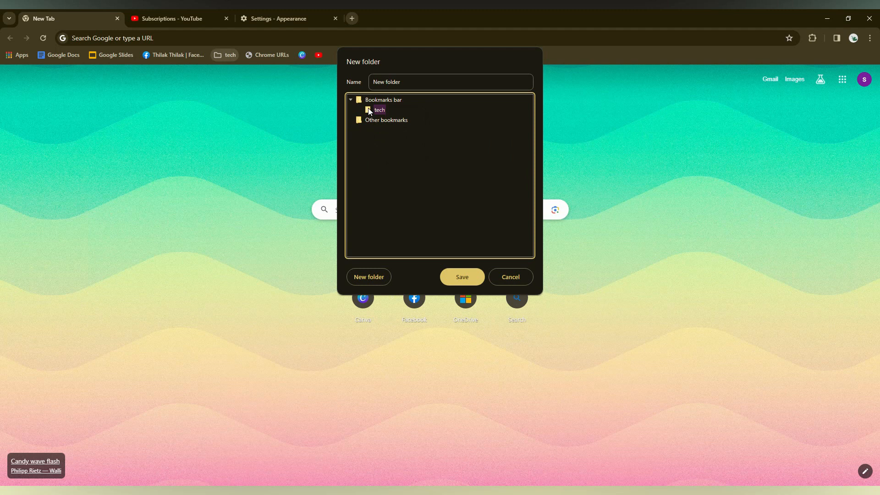
right_click(383, 100)
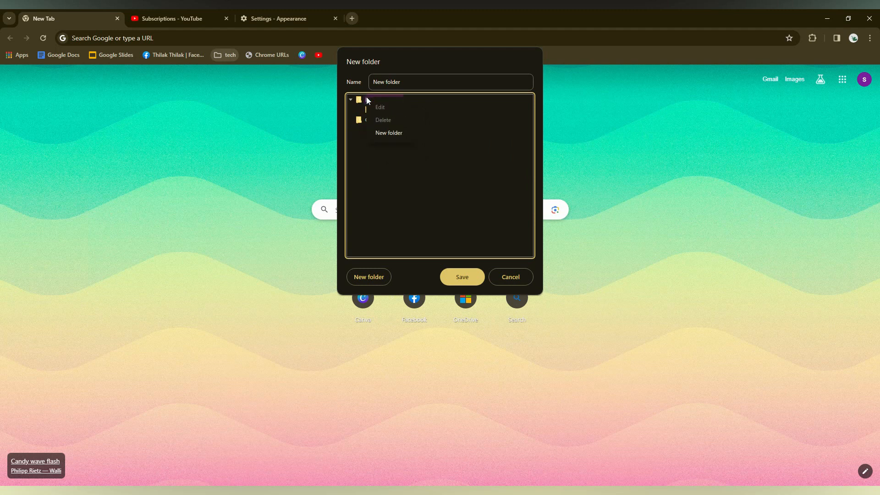
left_click(383, 99)
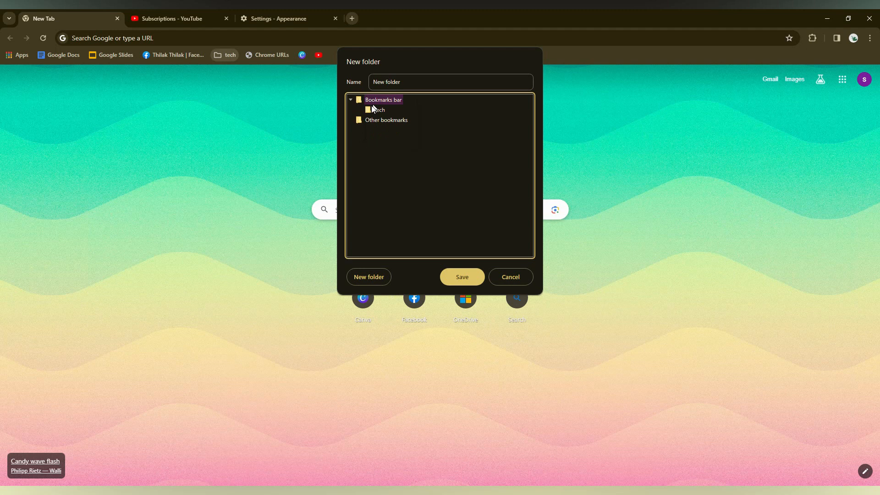
right_click(376, 109)
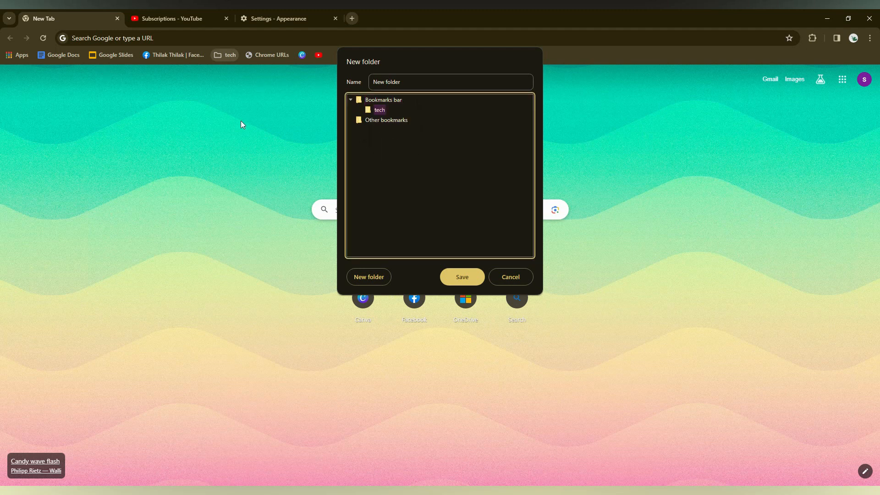
left_click(508, 277)
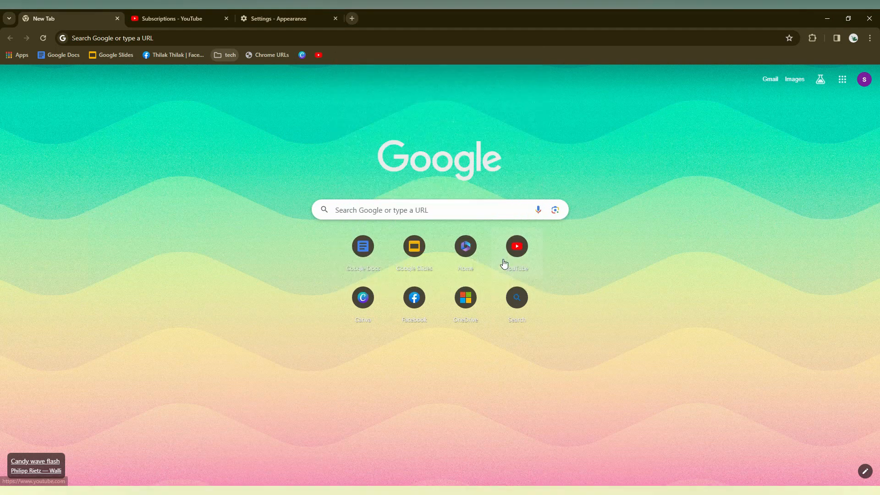
Delete the tech folder from the bookmarks bar
right_click(224, 54)
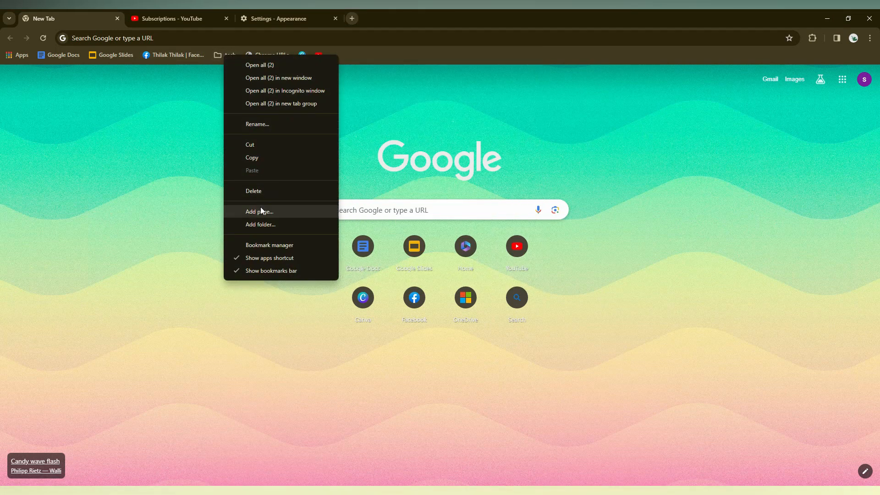
left_click(264, 180)
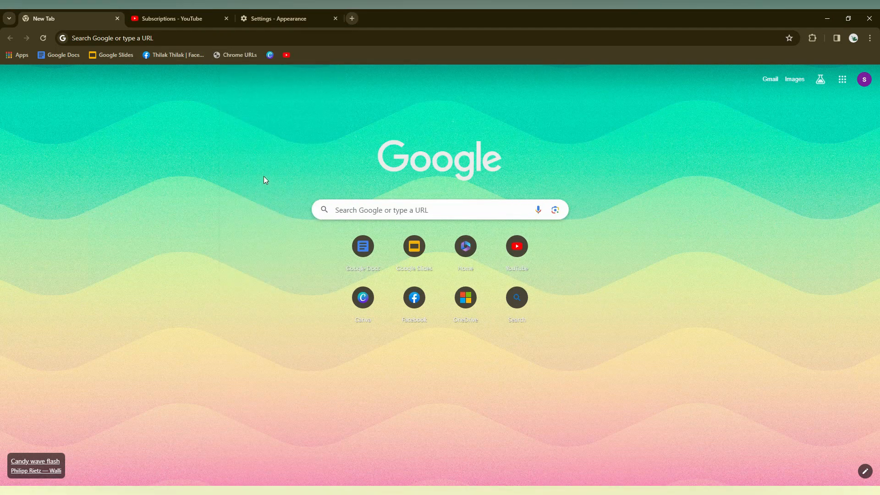